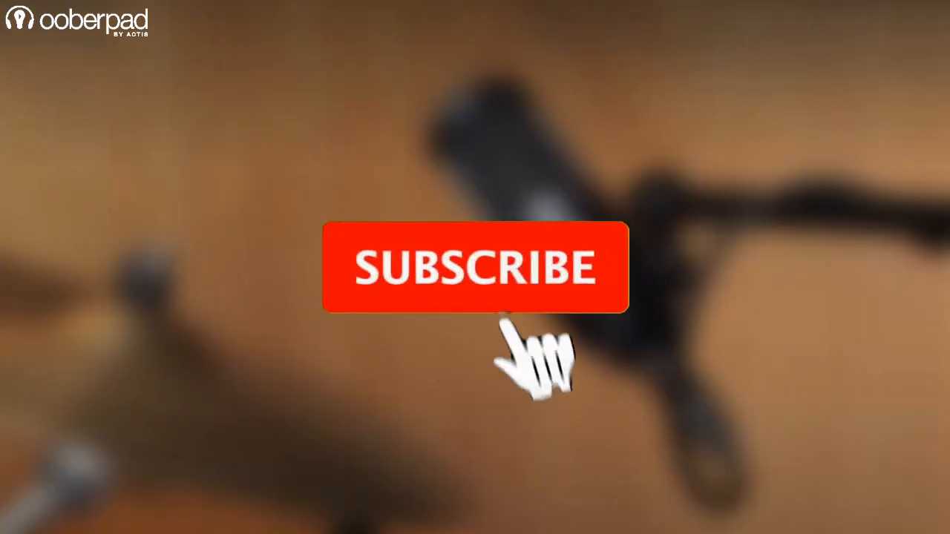
Subscribe to the channel and turn on the notification bell.
click(475, 267)
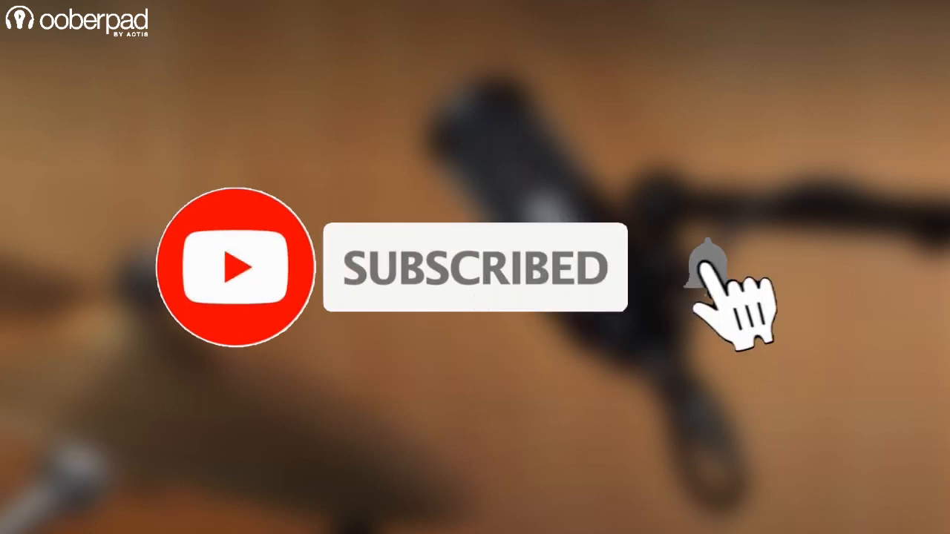
click(706, 267)
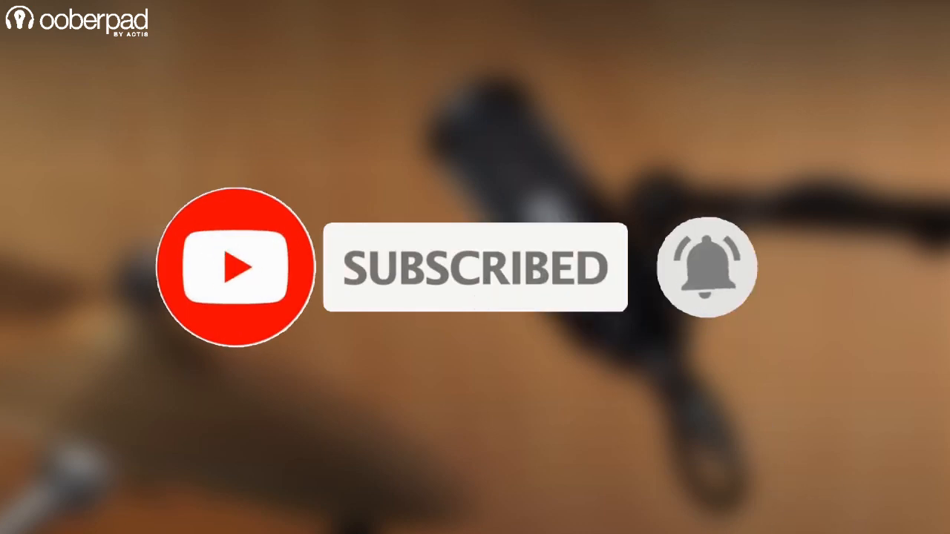